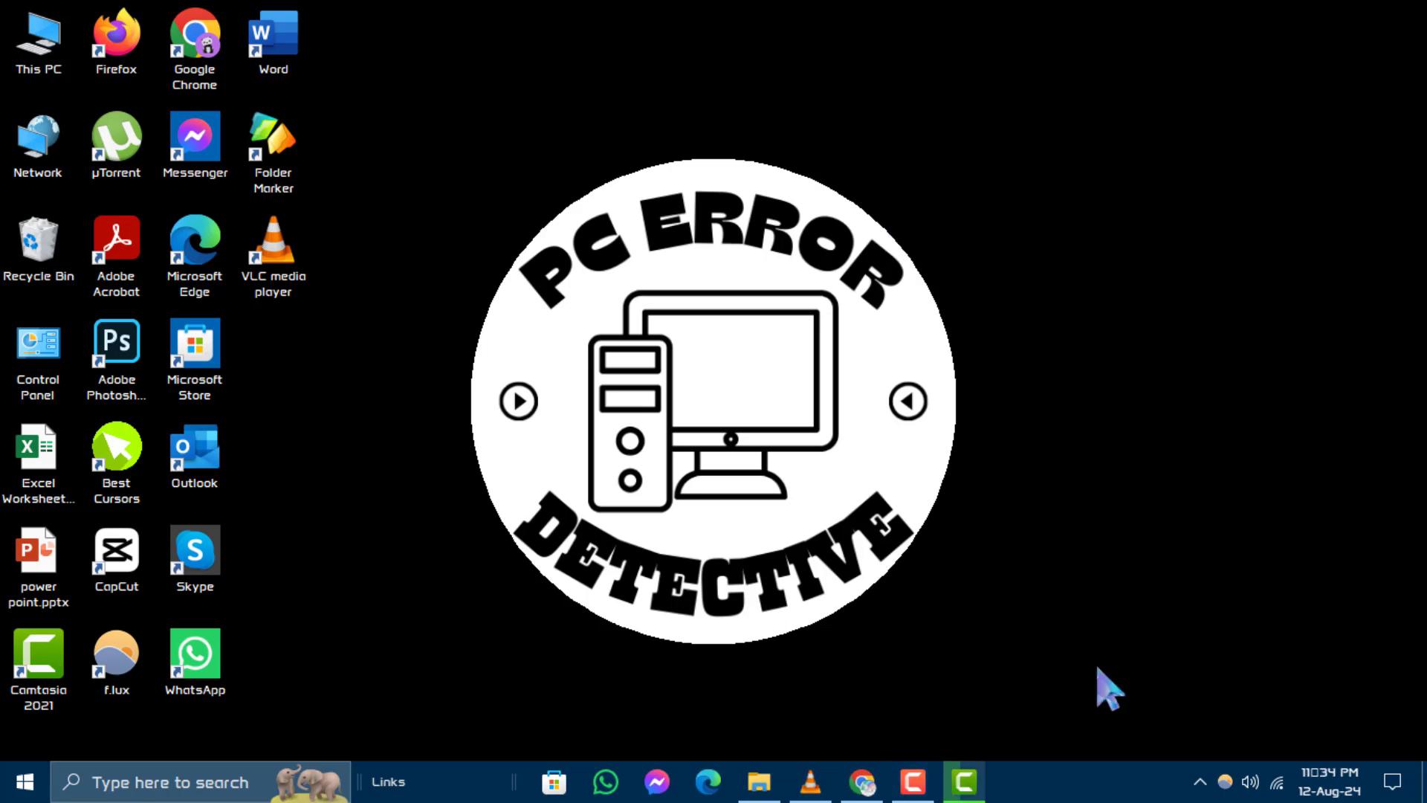
pyautogui.moveTo(428, 724)
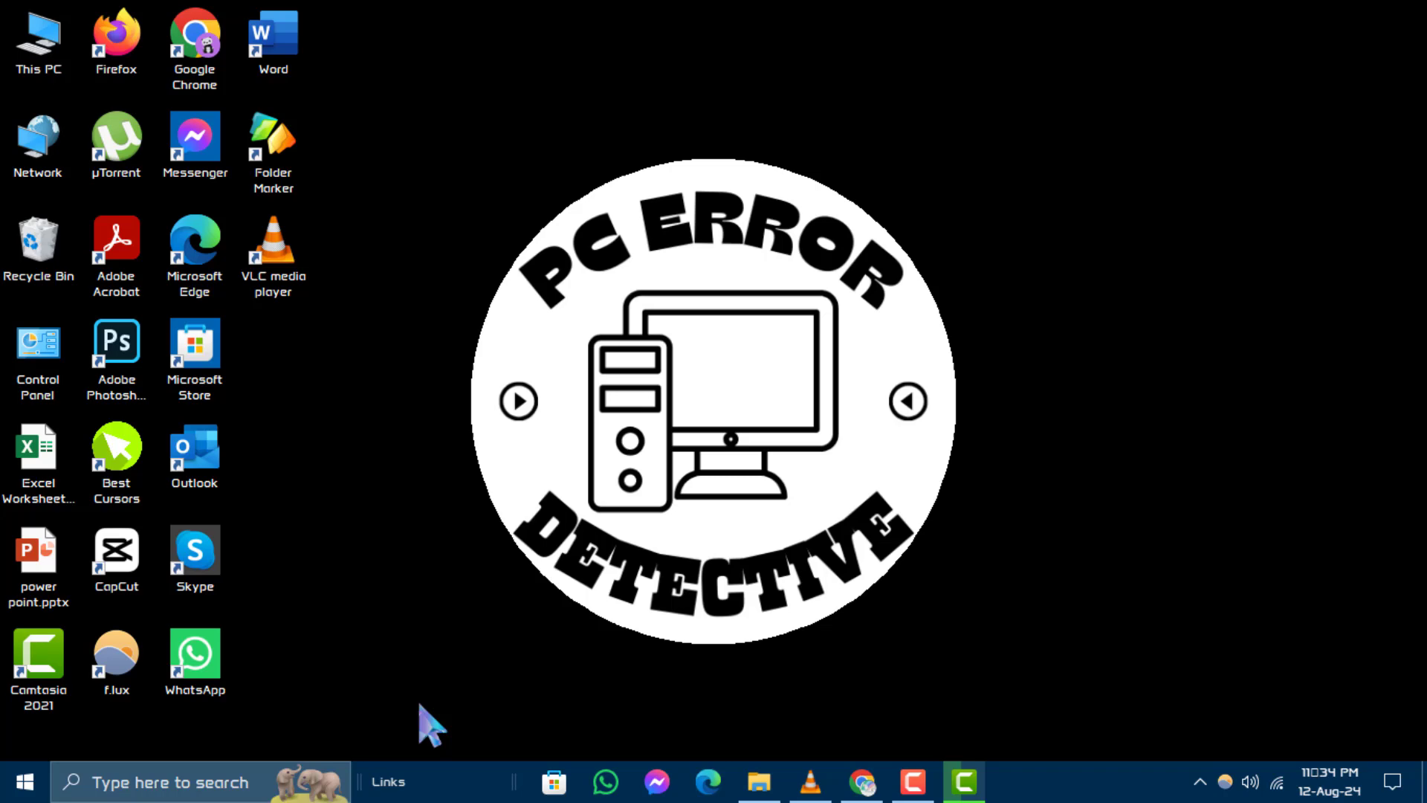
pyautogui.moveTo(21, 782)
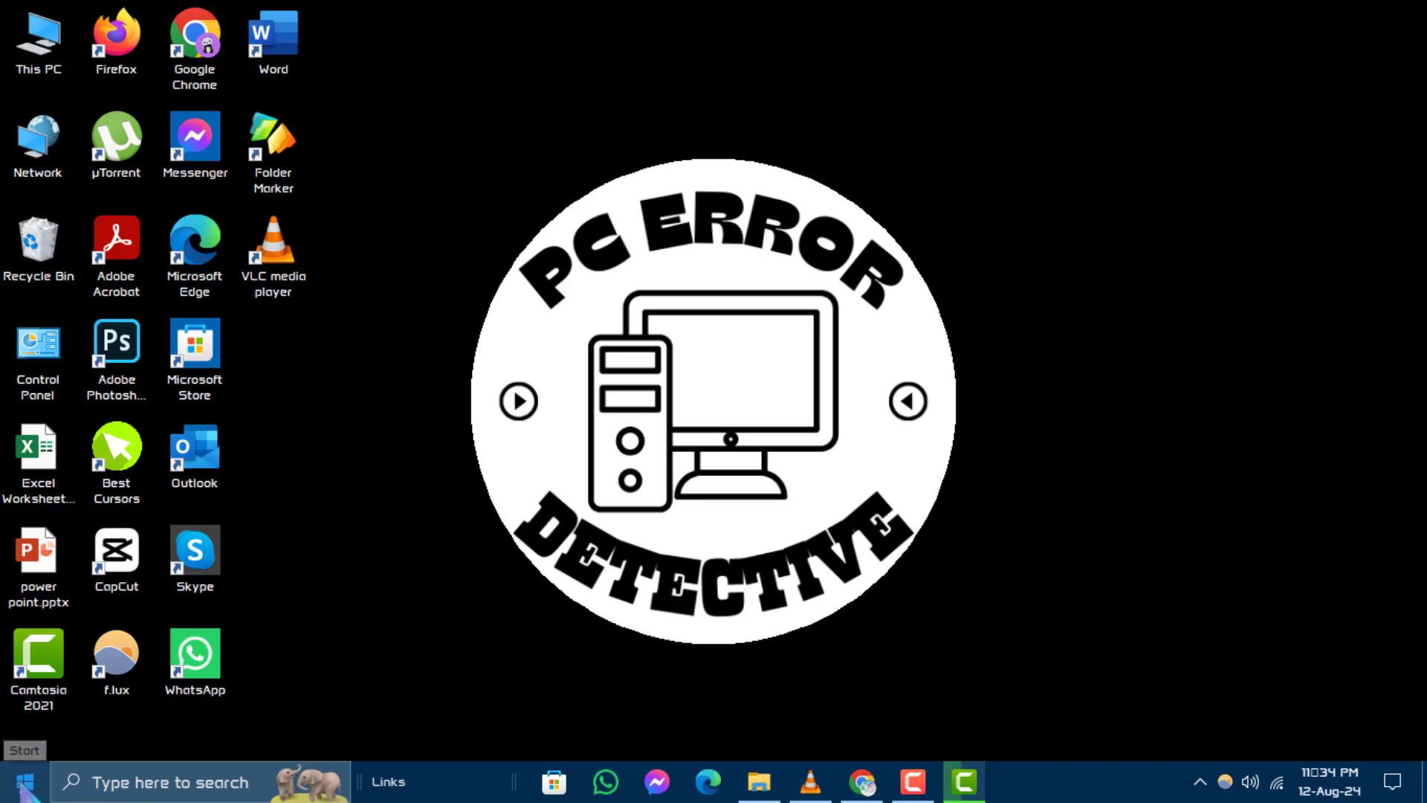
# Step: Bring up the Start button's power-user menu listing Device Manager, PowerShell and other tools
pyautogui.rightClick(18, 781)
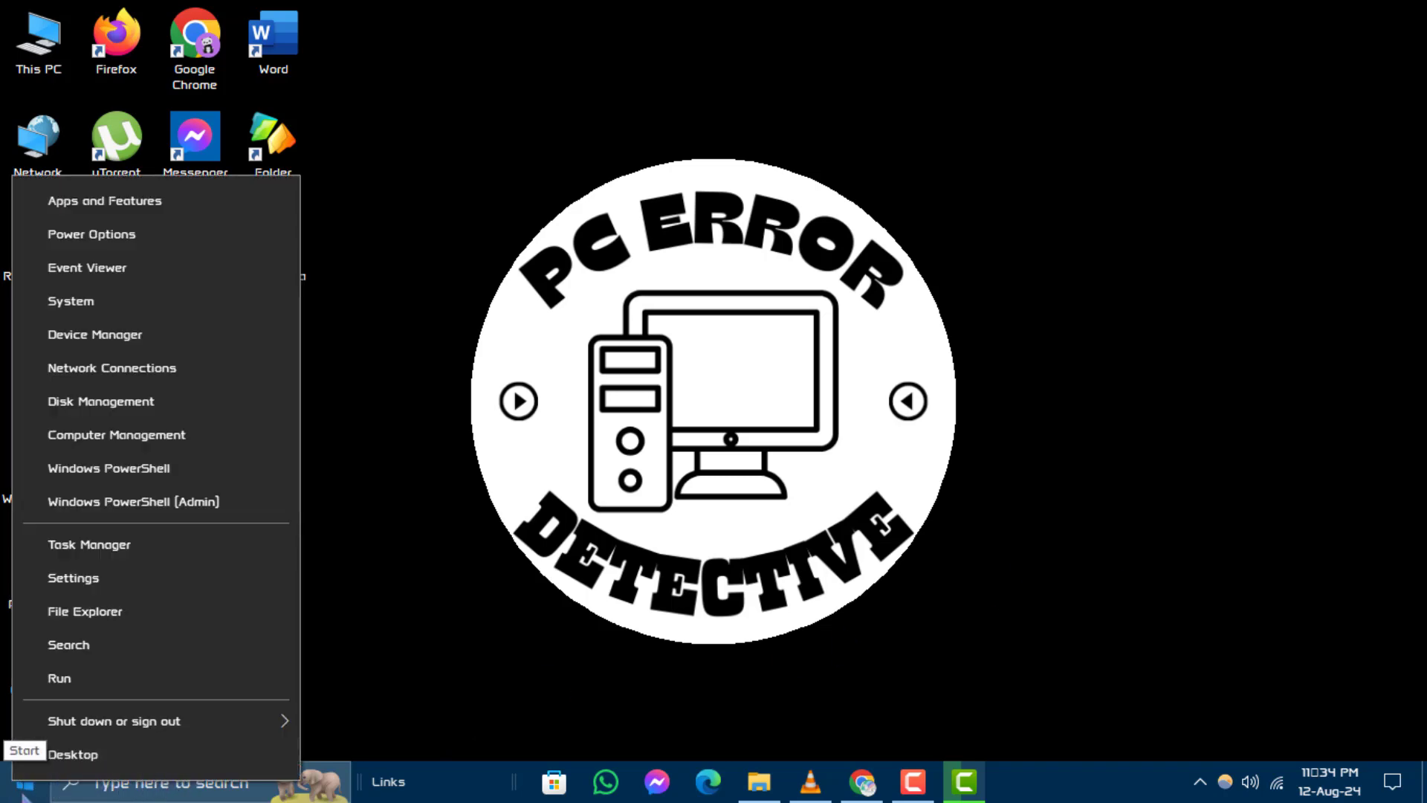
pyautogui.moveTo(273, 609)
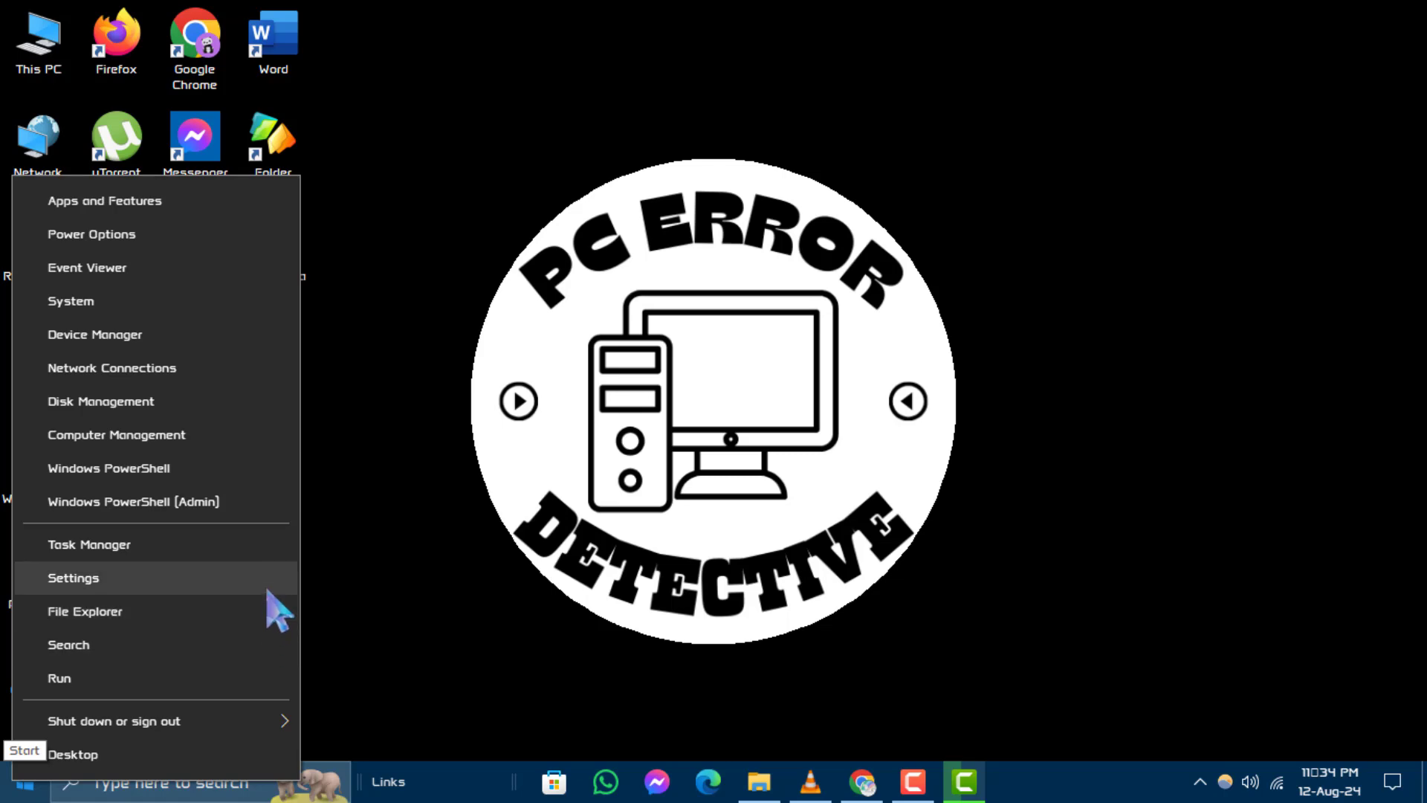
pyautogui.moveTo(215, 605)
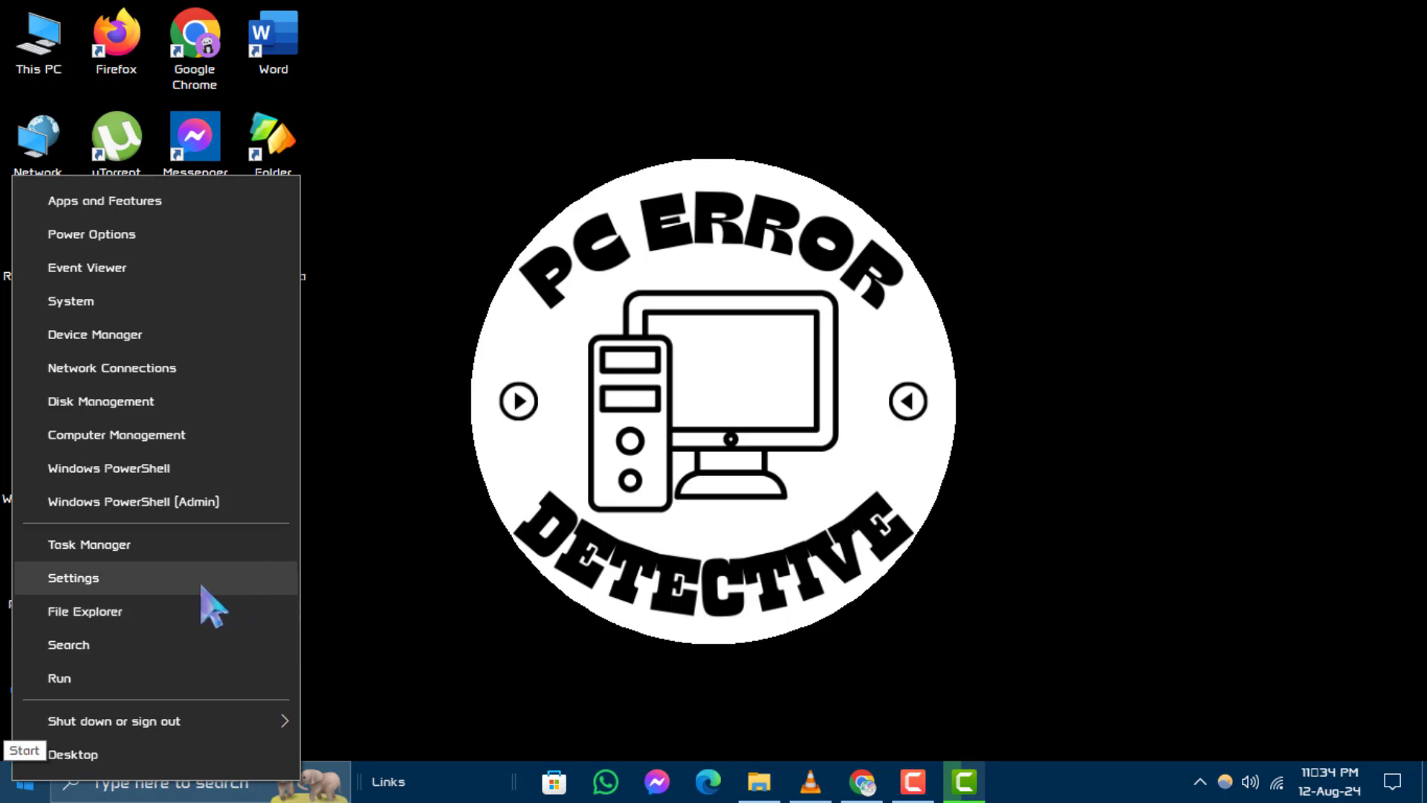
# Step: Launch Settings from the menu and go into System, landing on the Display page
pyautogui.click(73, 577)
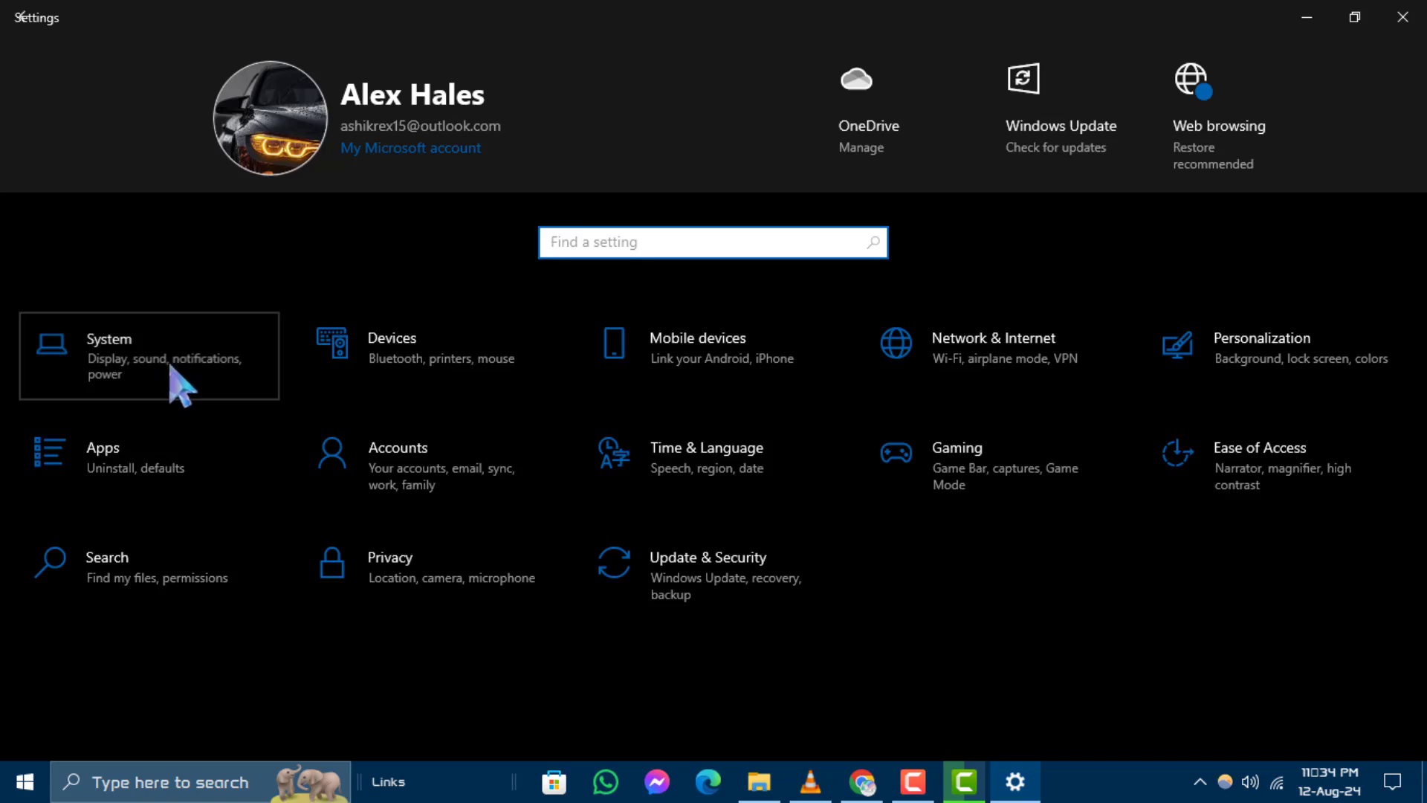
pyautogui.click(713, 241)
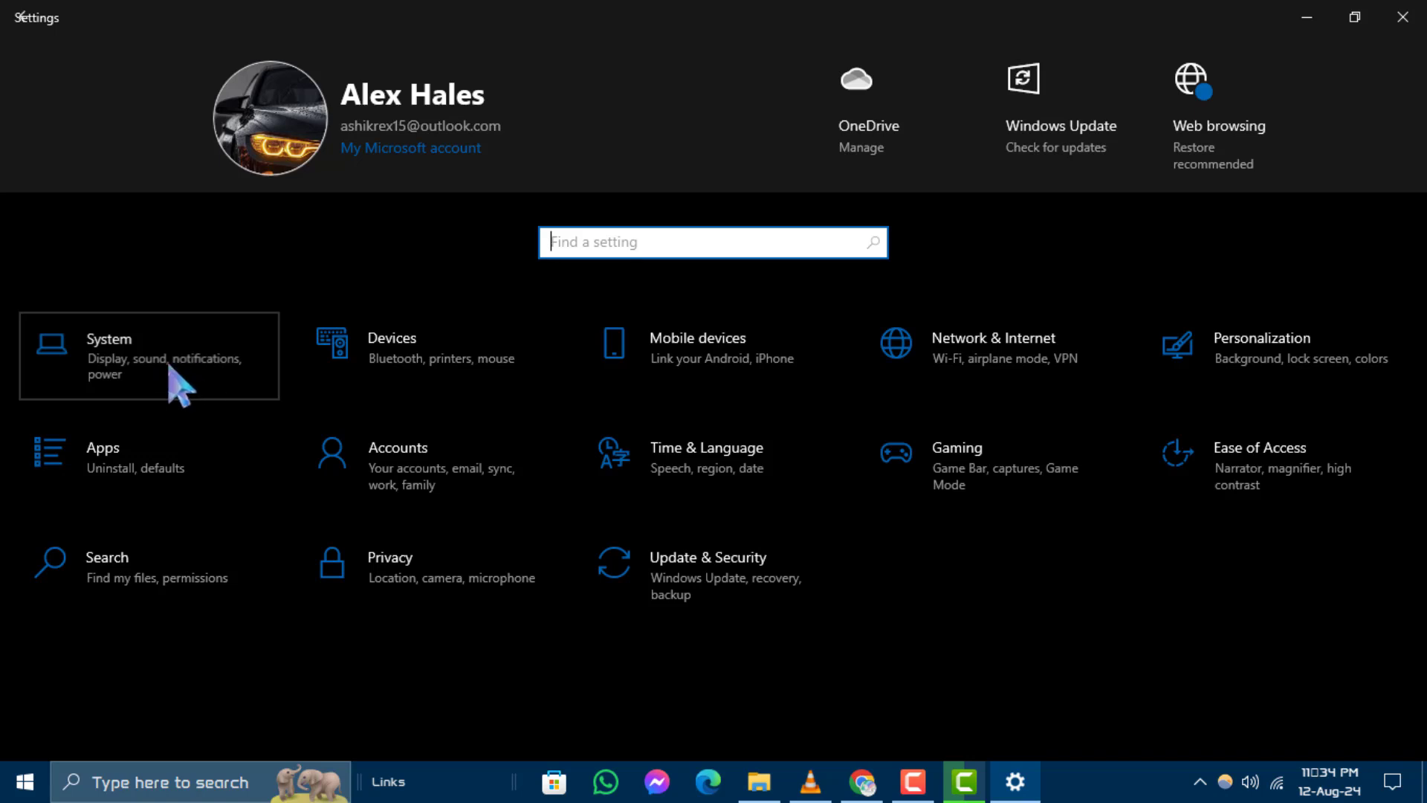
pyautogui.click(149, 355)
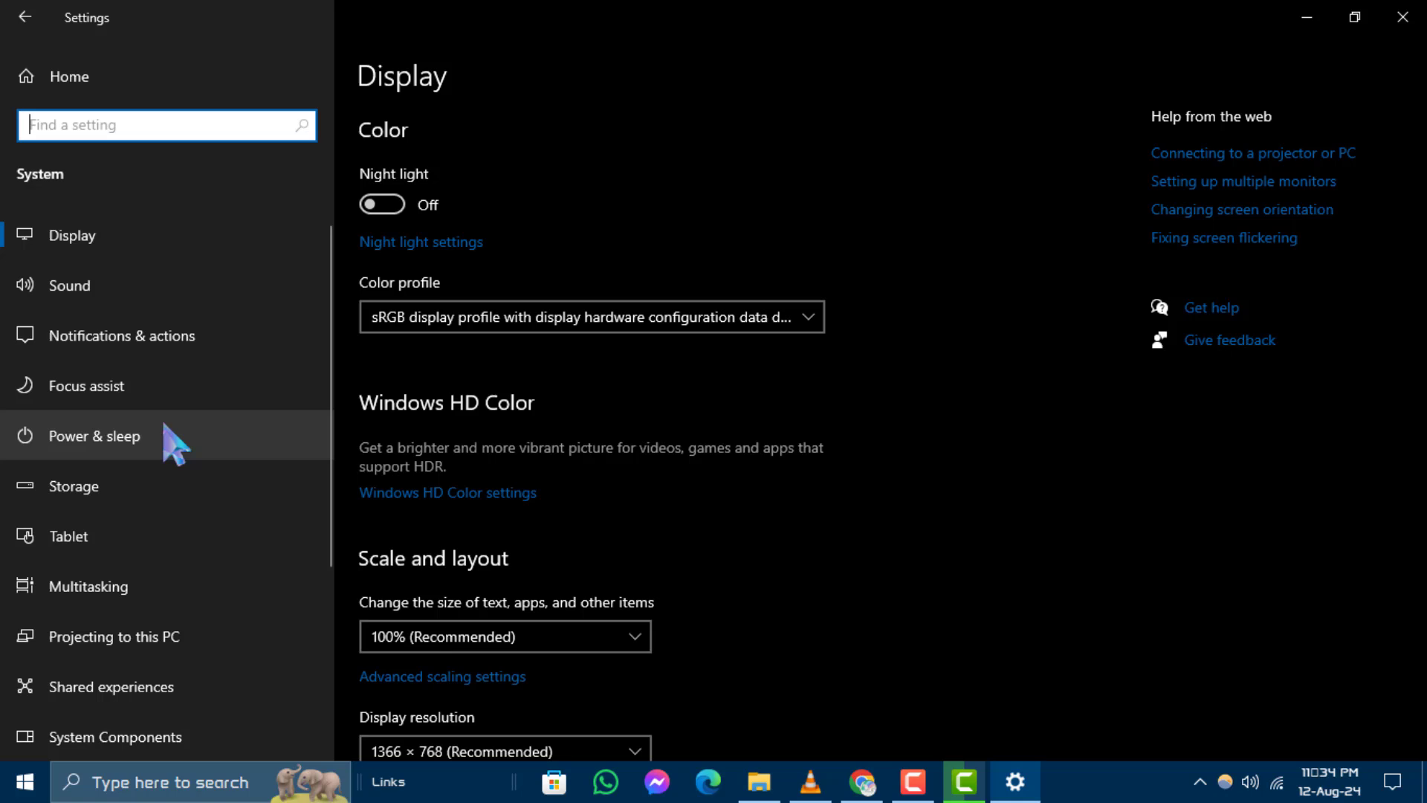
pyautogui.scroll(-3)
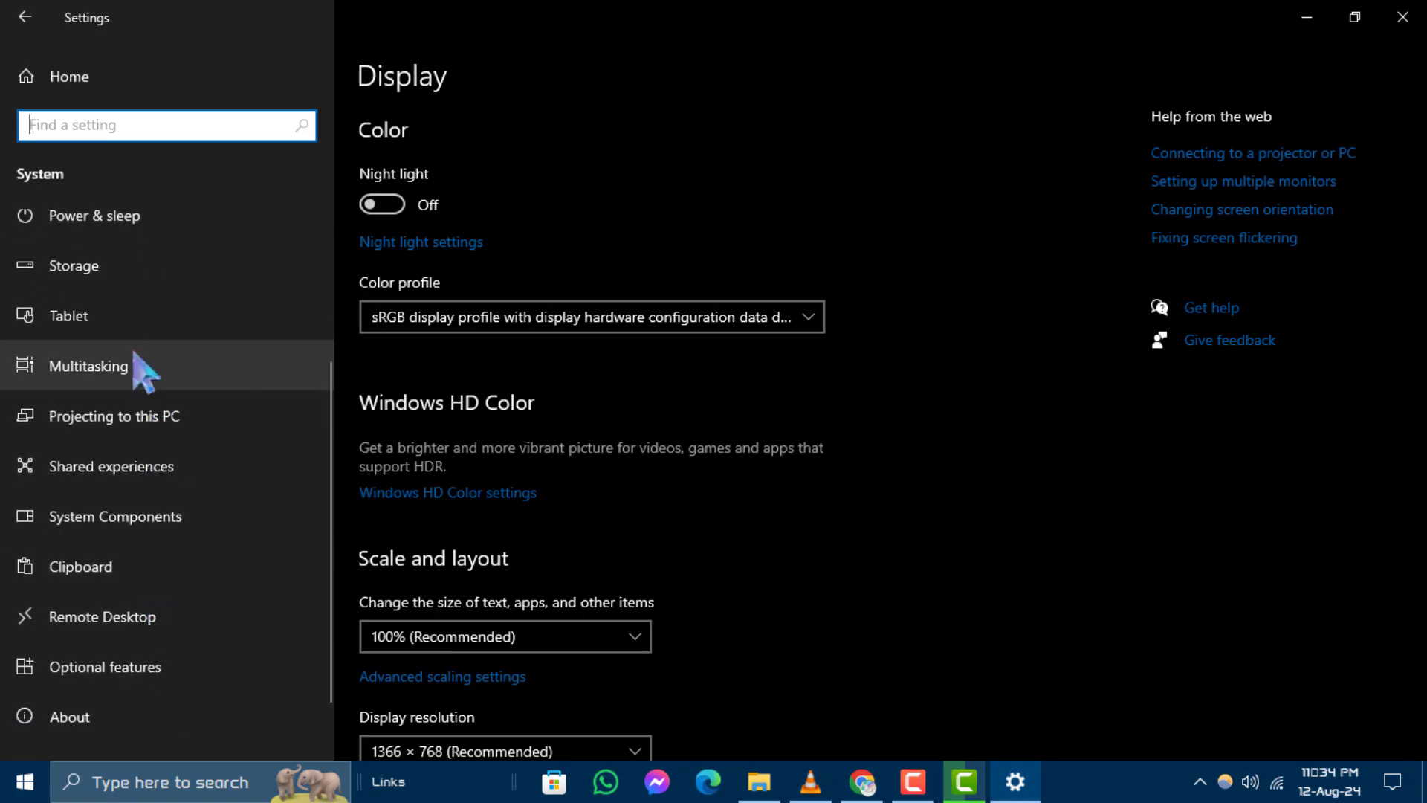
pyautogui.scroll(3)
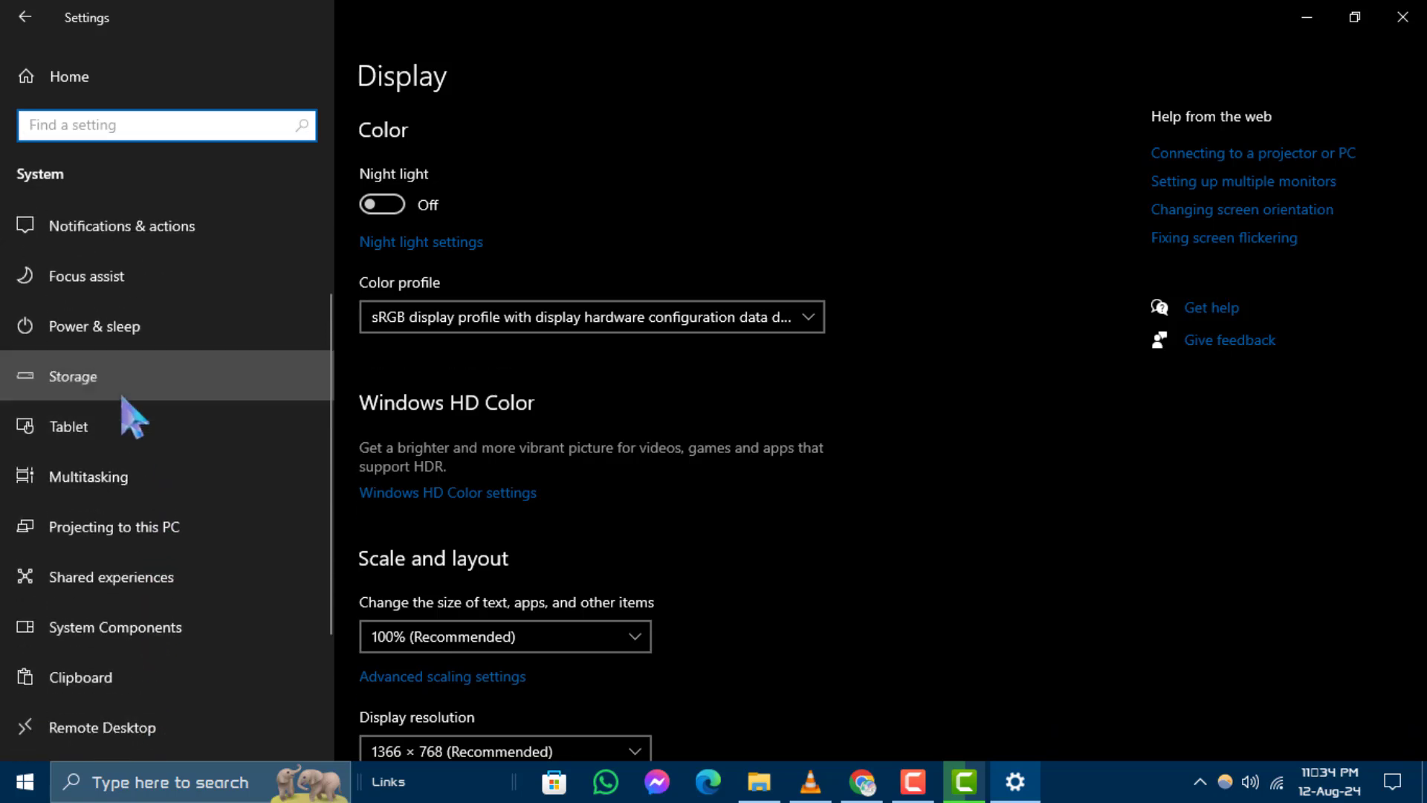
# Step: Show the Storage page with Local Disk (C:) 57.6 GB used, 60.9 GB free, broken down by category
pyautogui.click(73, 376)
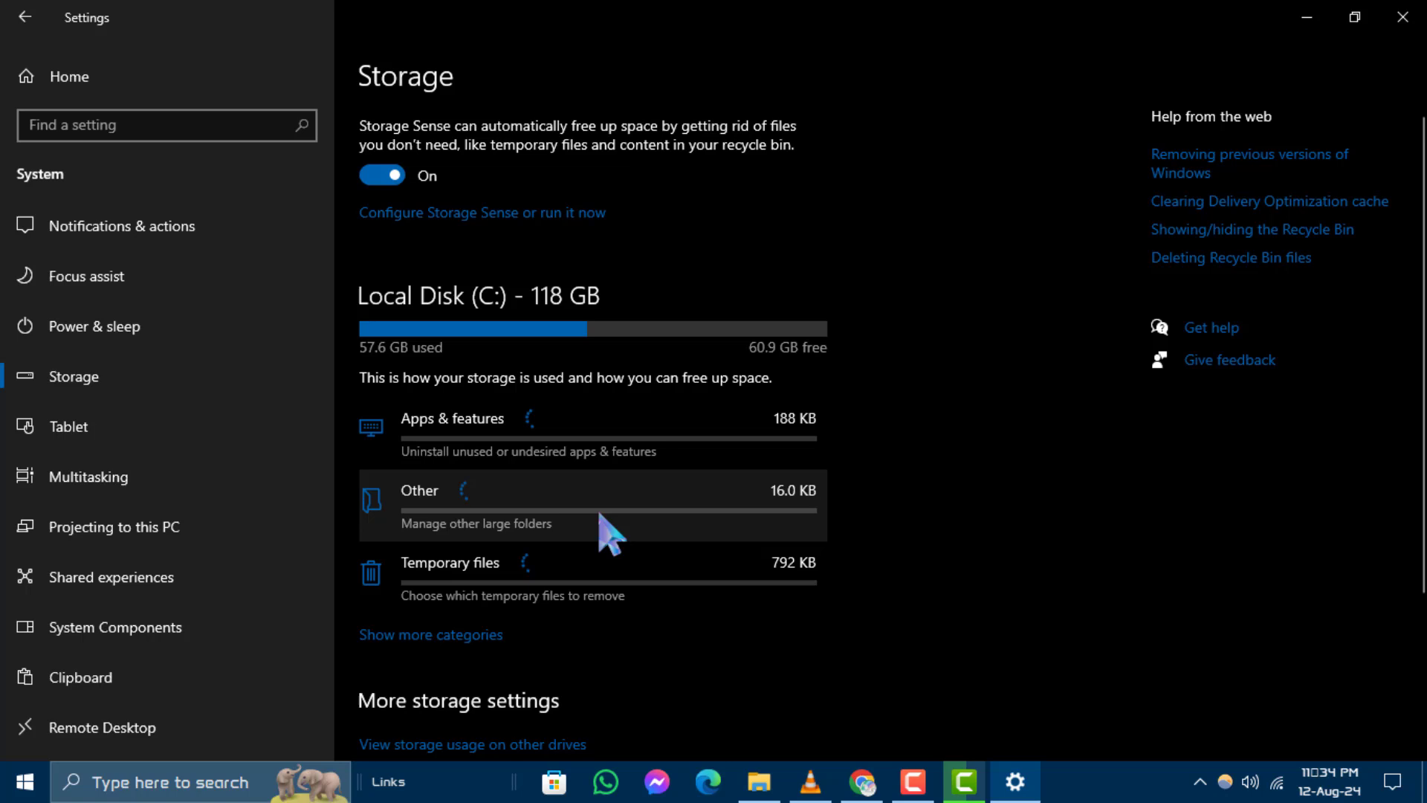
pyautogui.scroll(-3)
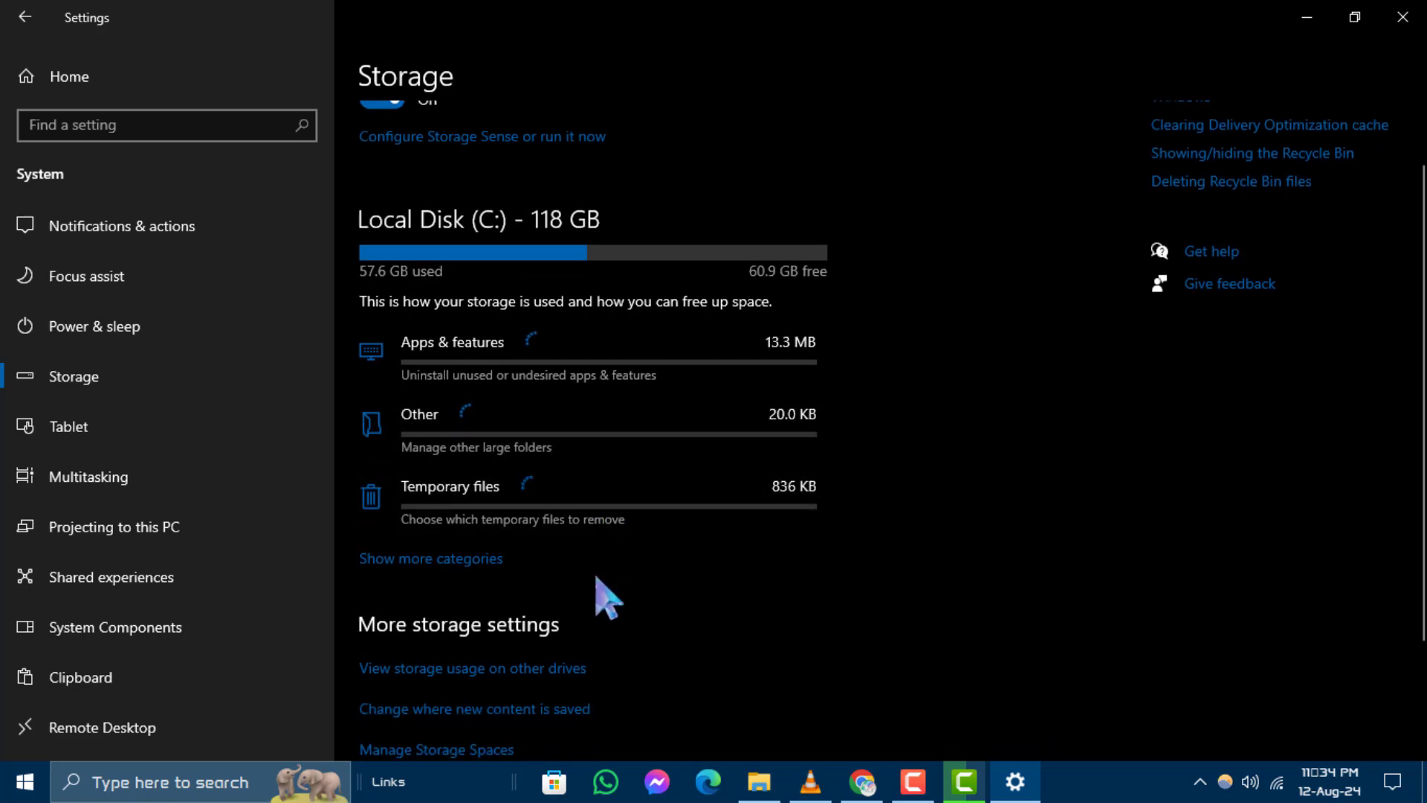